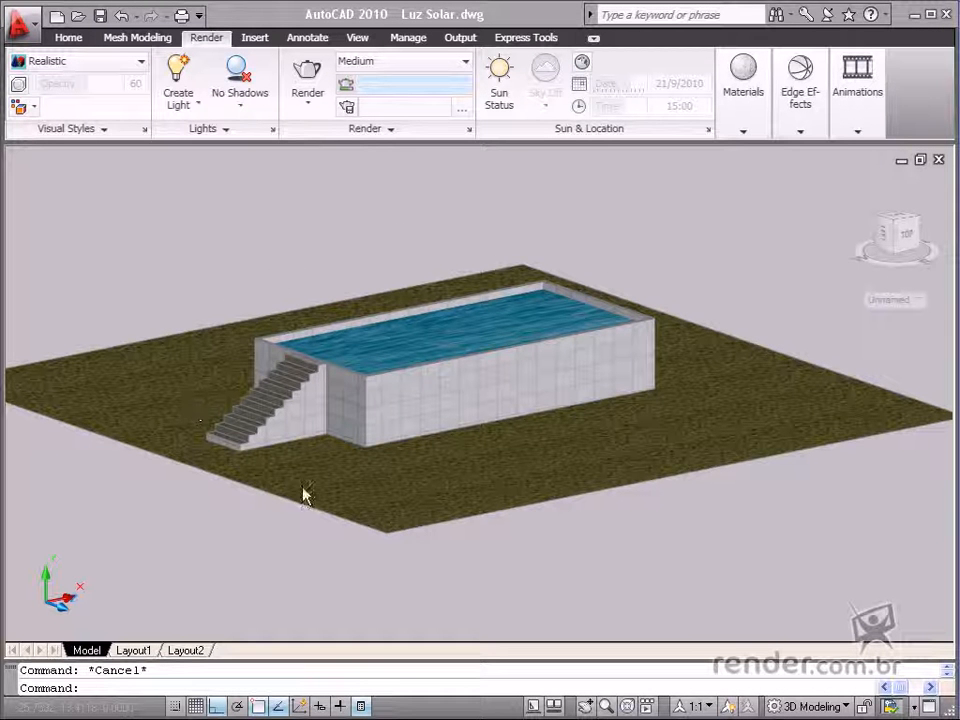
mouse_move(668, 242)
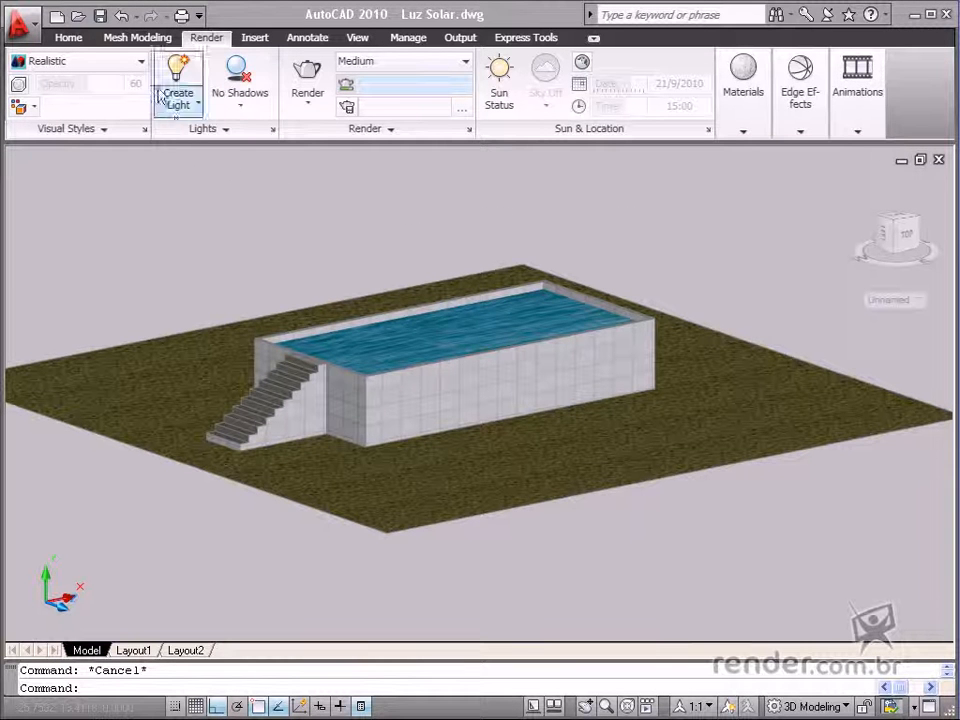
Load the existing pool drawing and orbit to view it from above and at an angle
click(78, 16)
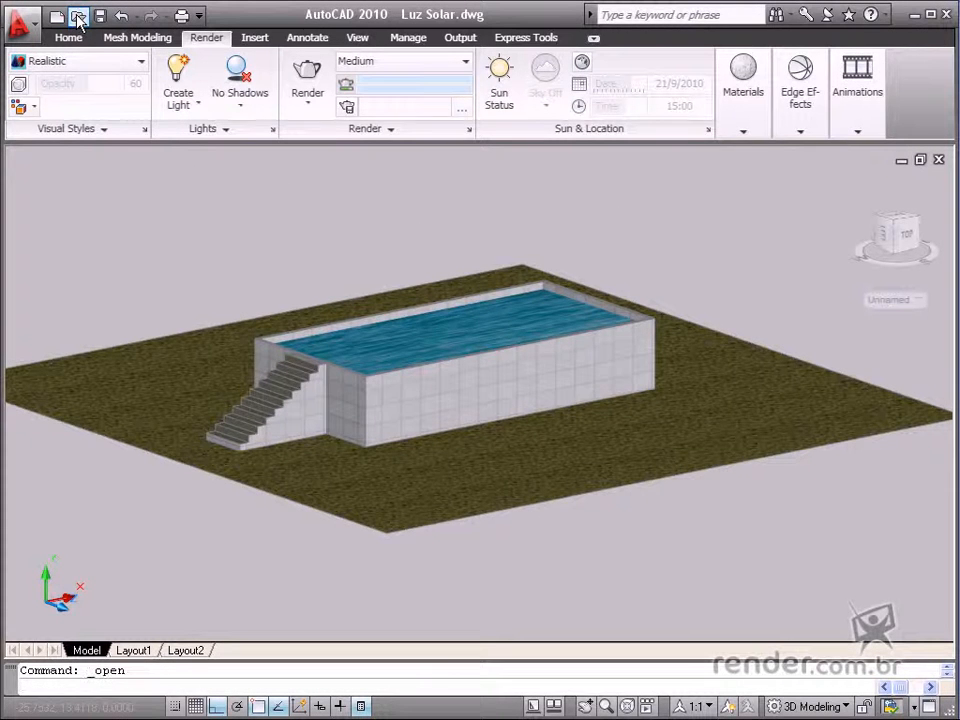
click(78, 16)
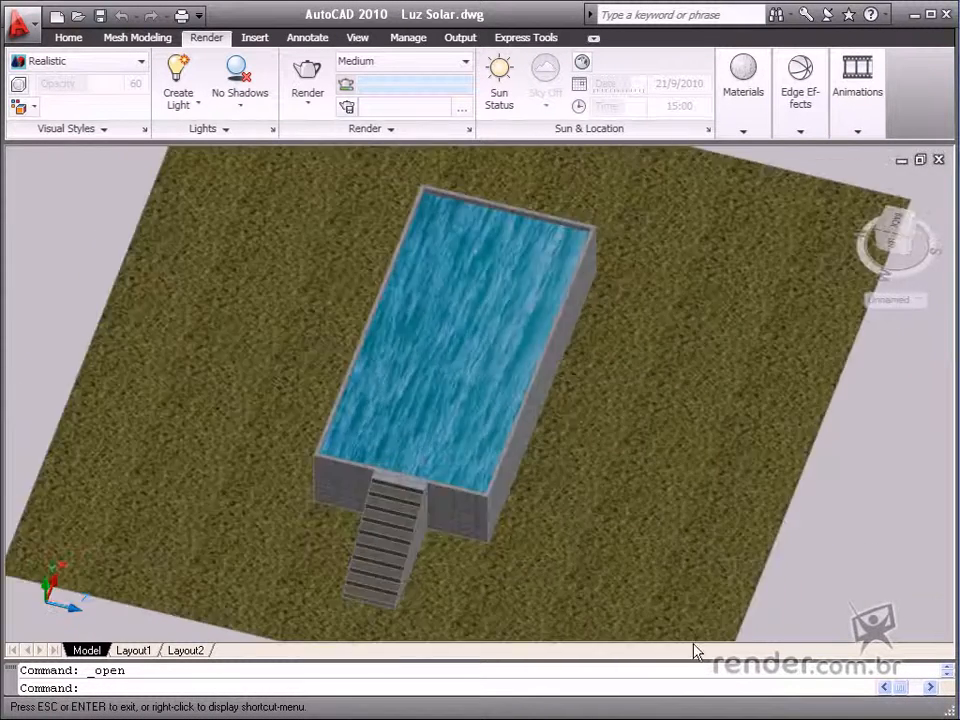
drag(696, 400, 436, 600)
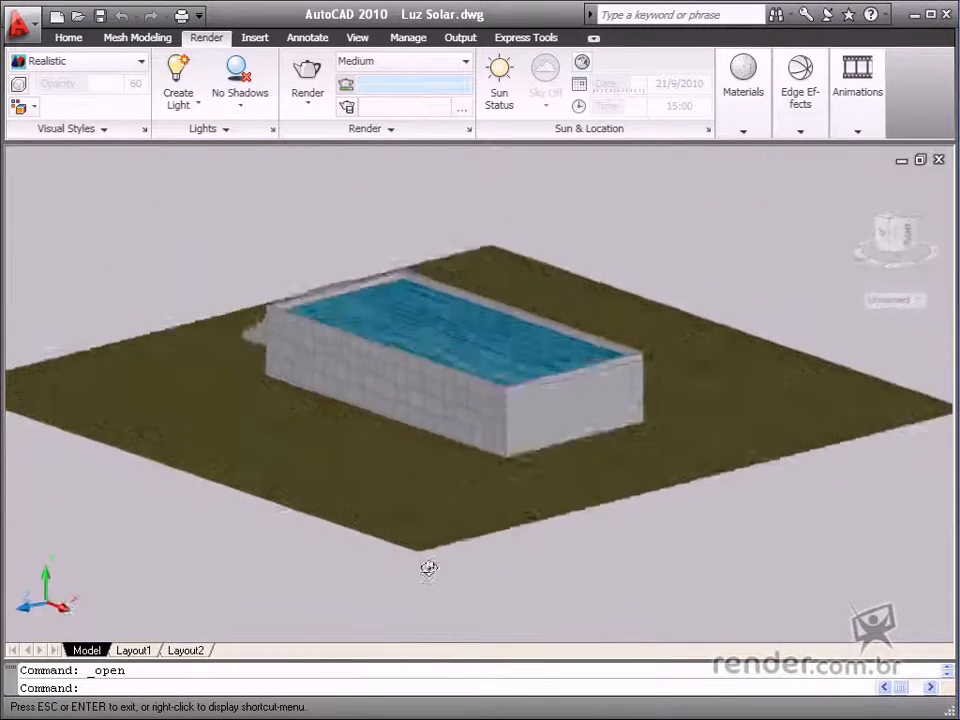
drag(428, 570, 732, 562)
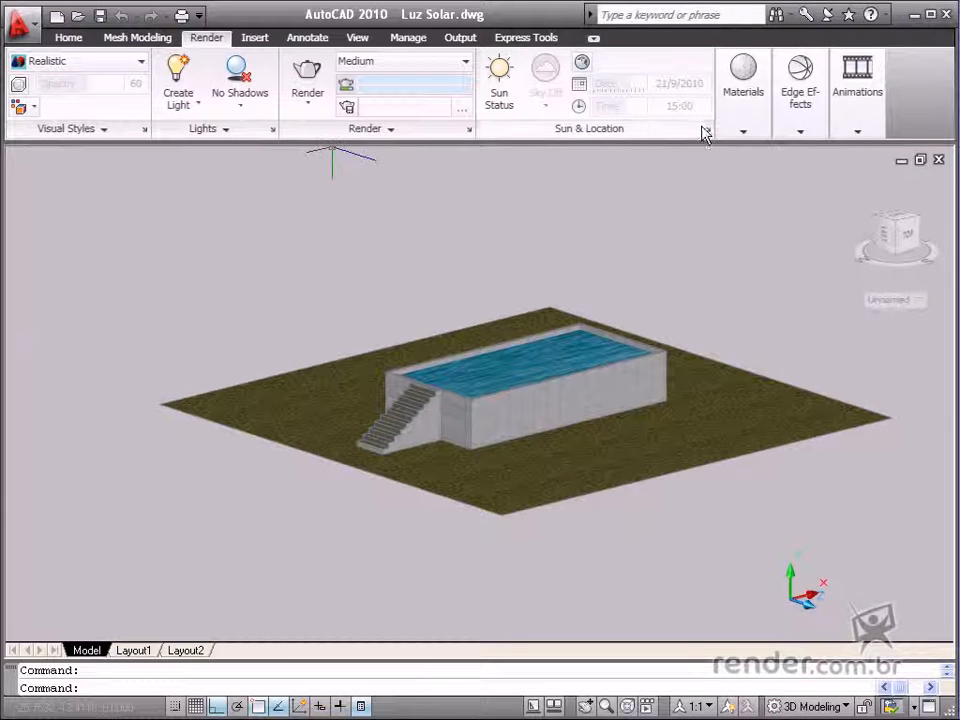
mouse_move(708, 132)
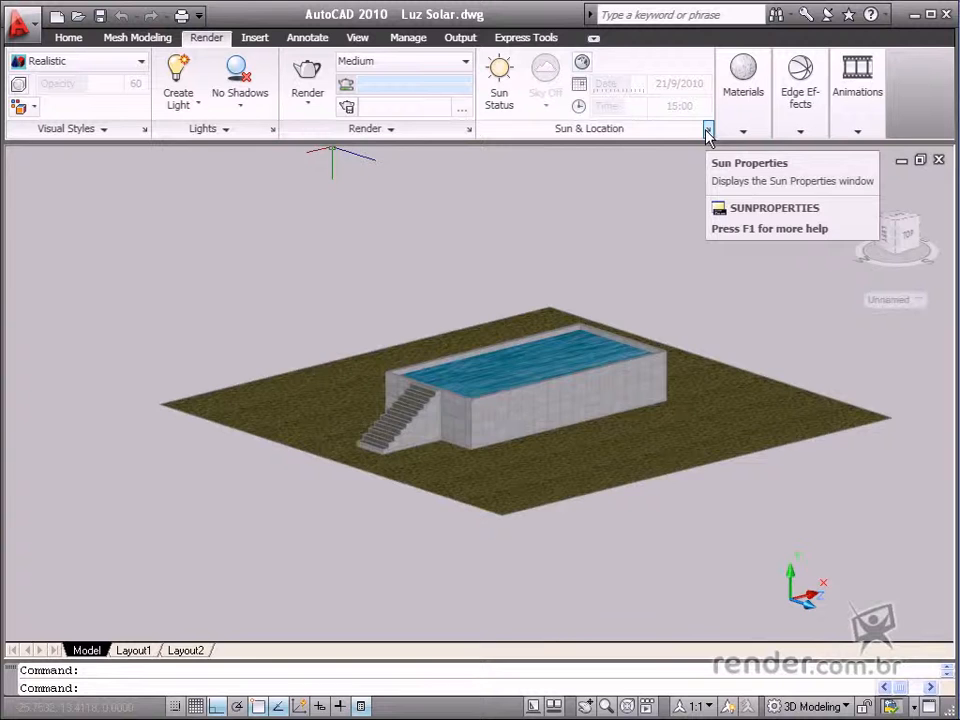
Review the General sun settings — status Off, intensity and colour — in Sun Properties
click(708, 128)
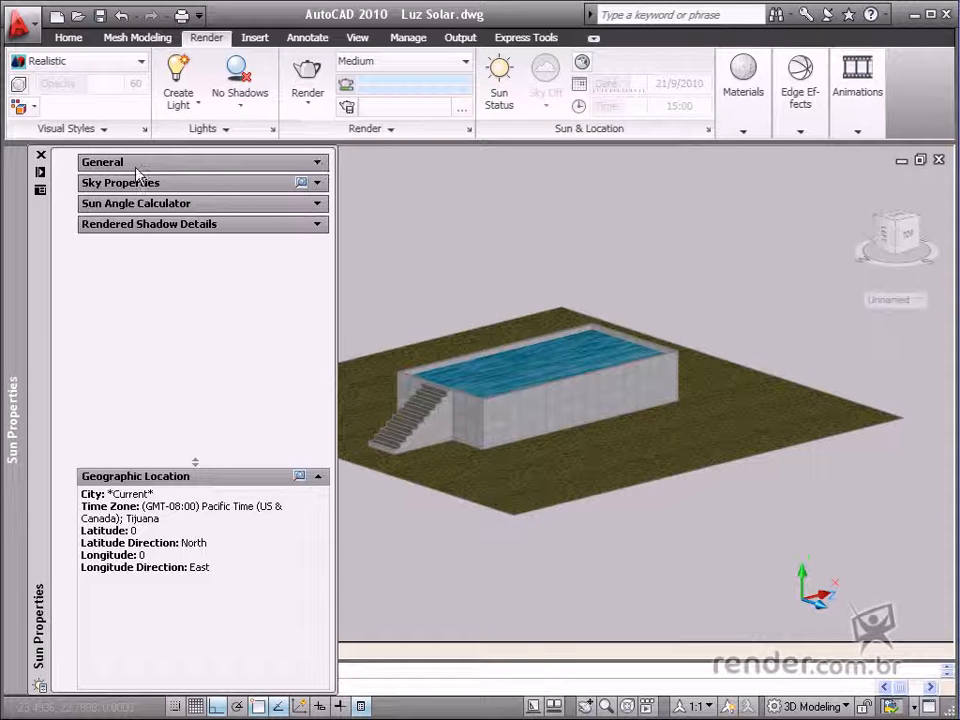
click(318, 162)
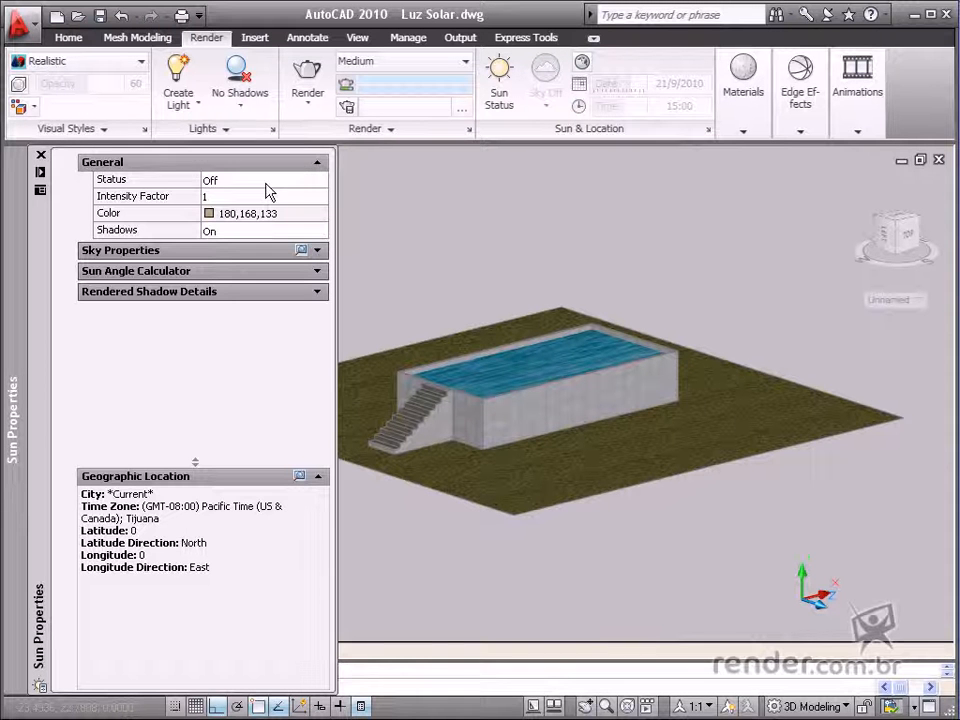
click(318, 180)
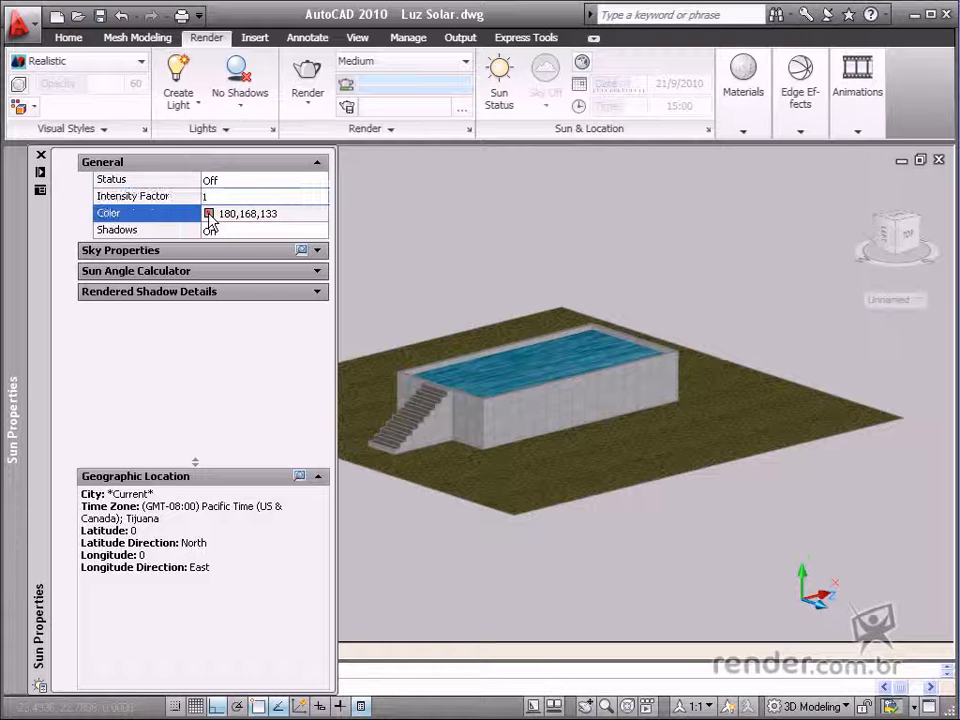
click(208, 228)
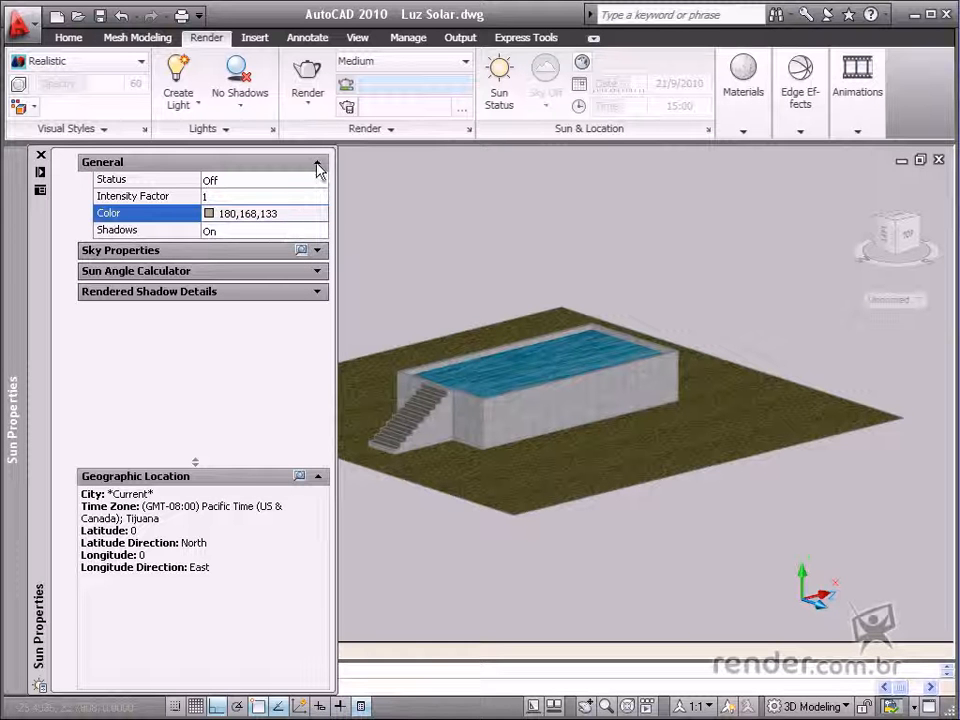
click(318, 162)
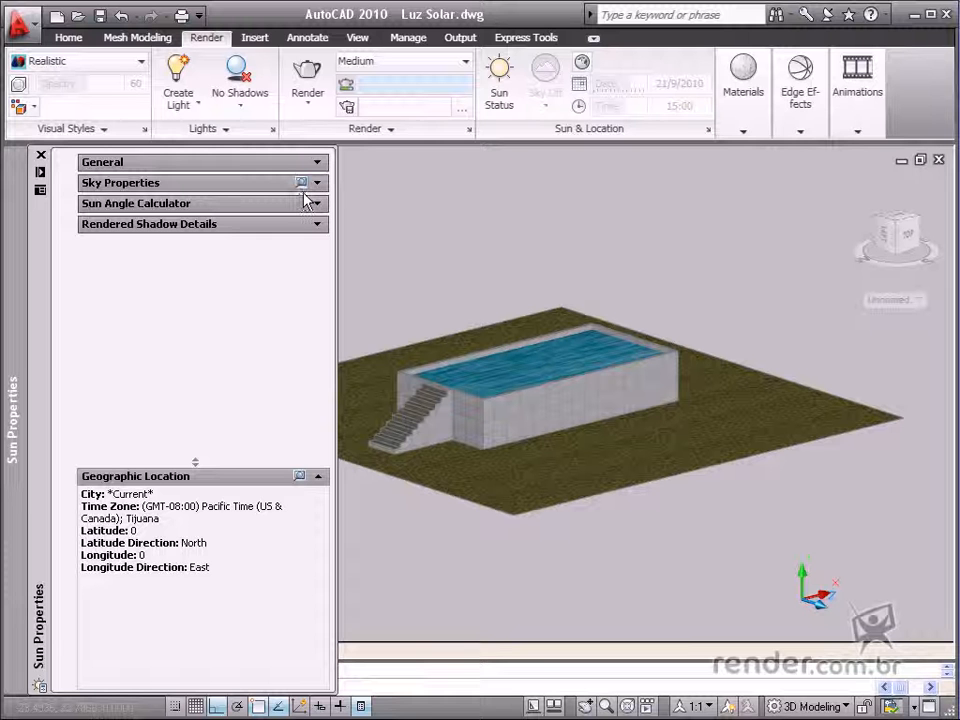
Switch the viewport shadow display to Full Shadows from the Lights panel
click(240, 80)
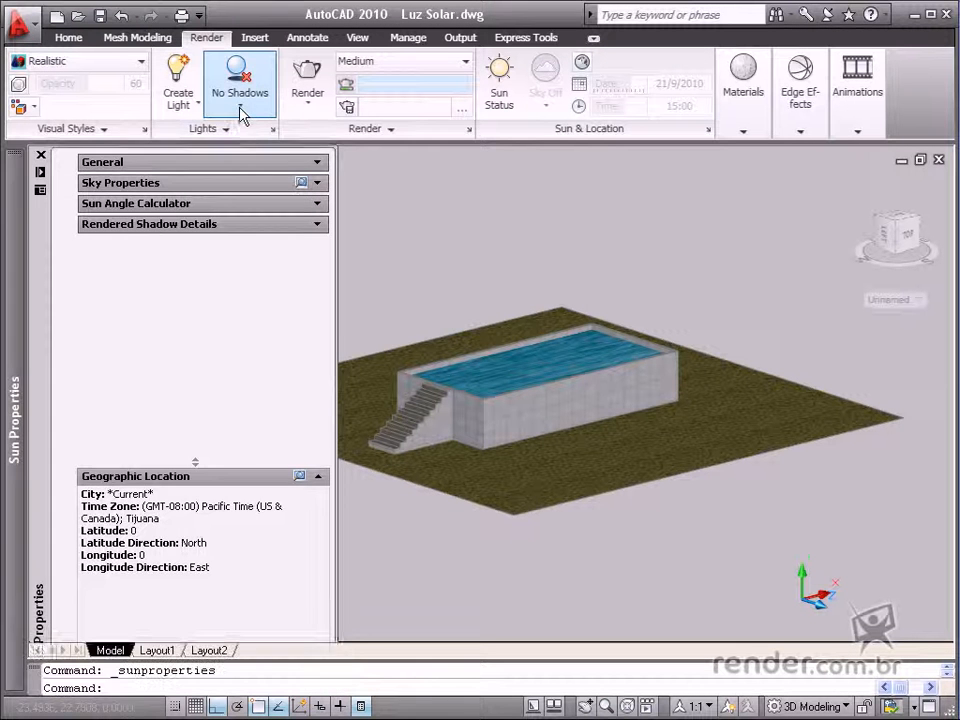
click(240, 94)
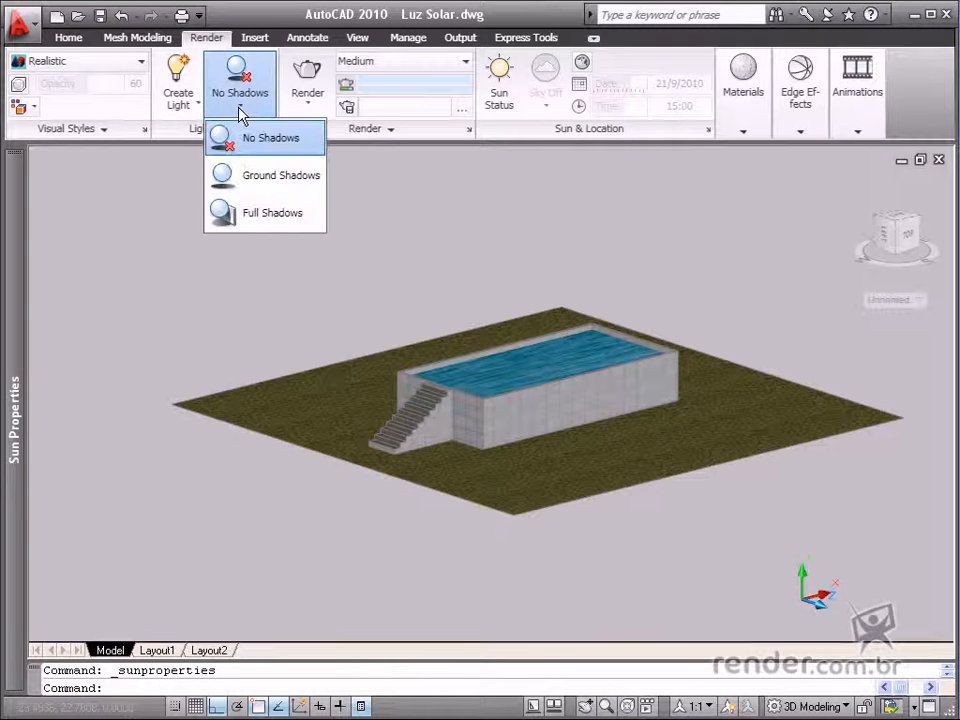
mouse_move(272, 212)
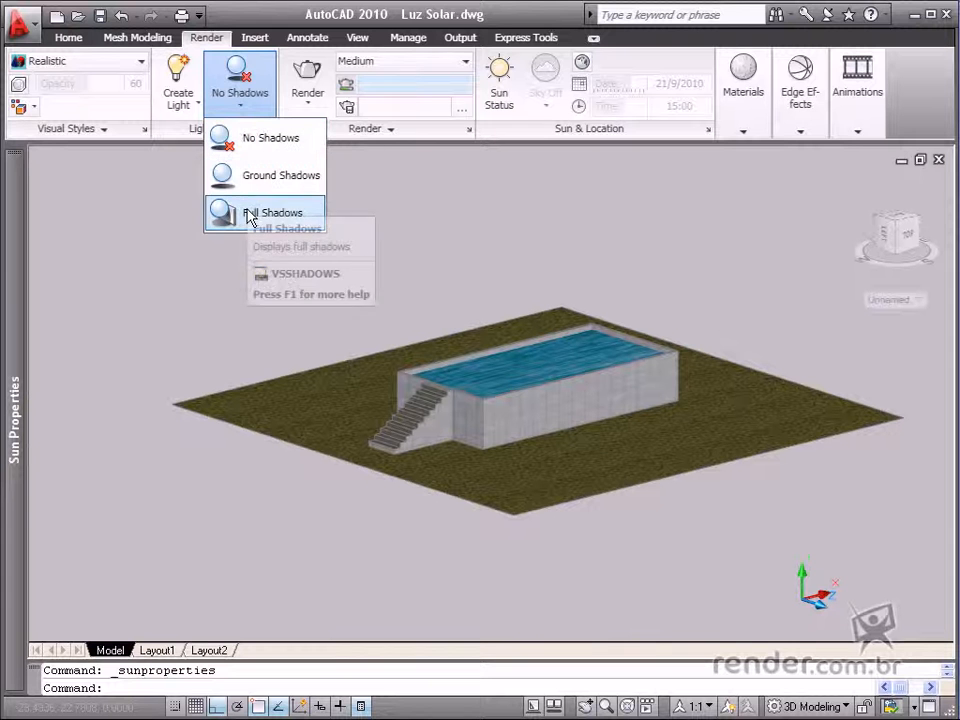
click(272, 212)
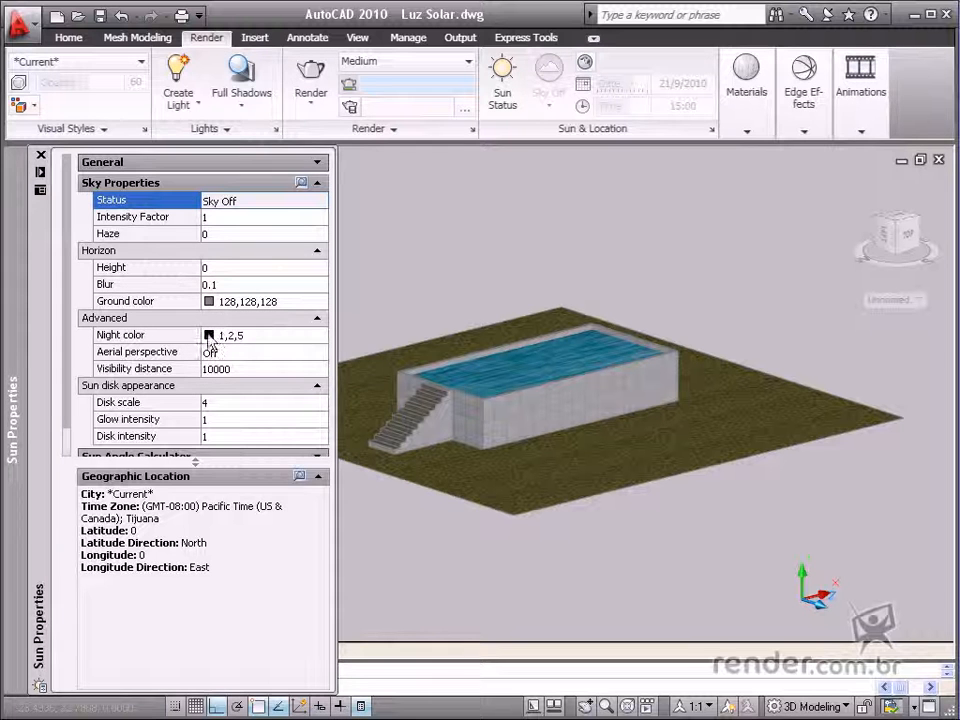
mouse_move(224, 328)
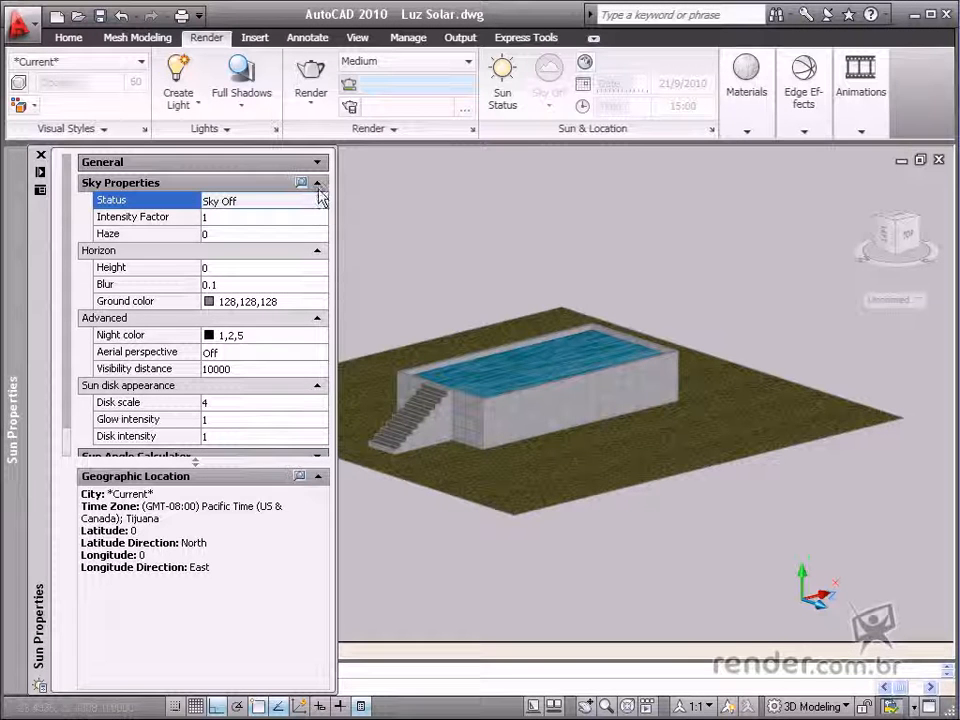
Collapse the Sky Properties section after reviewing sky off, intensity 1, haze 0
click(316, 182)
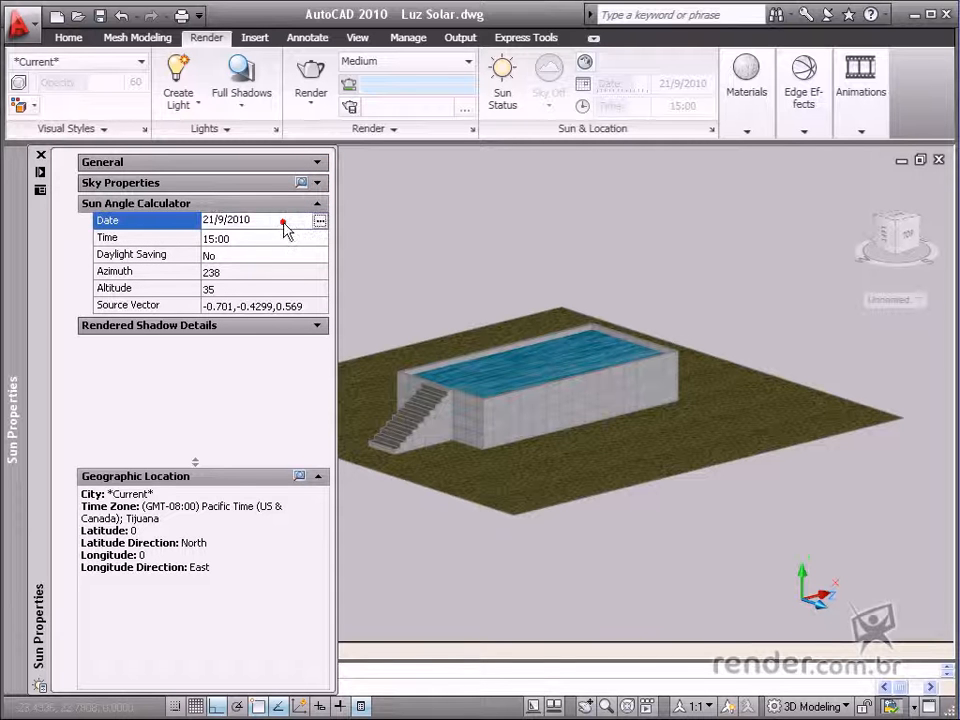
Set the sun date to 17 February 2010 in the calendar
click(320, 218)
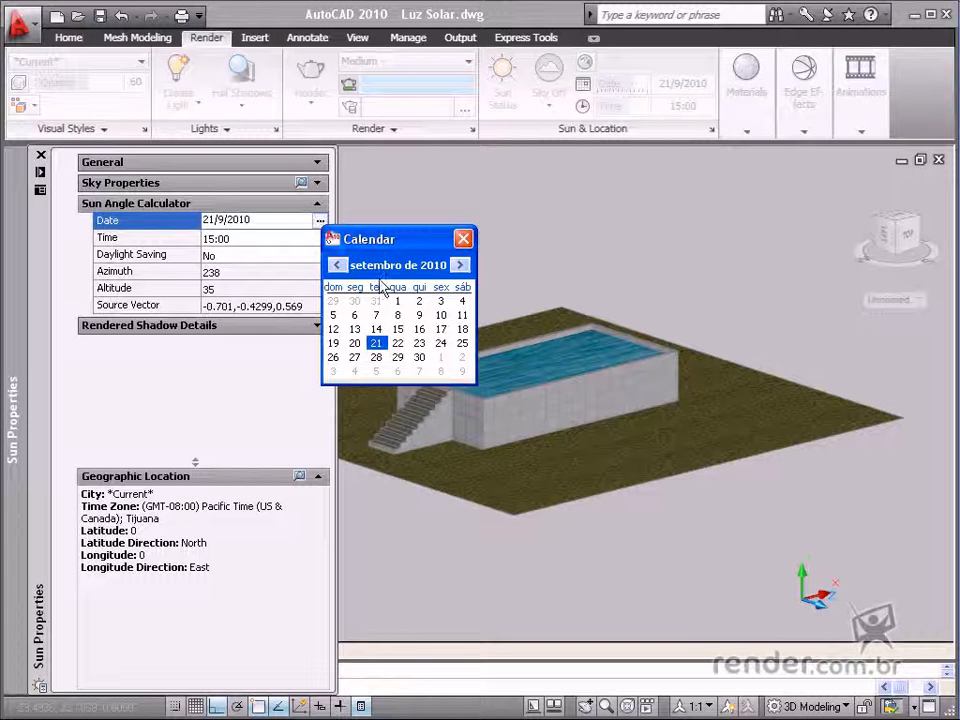
click(336, 264)
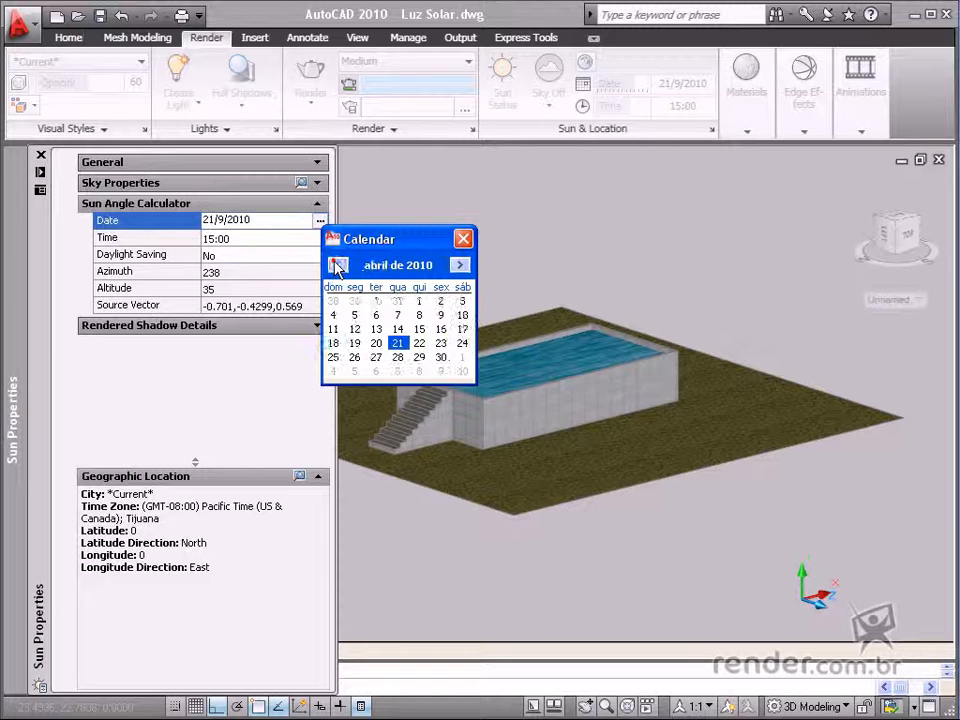
click(336, 264)
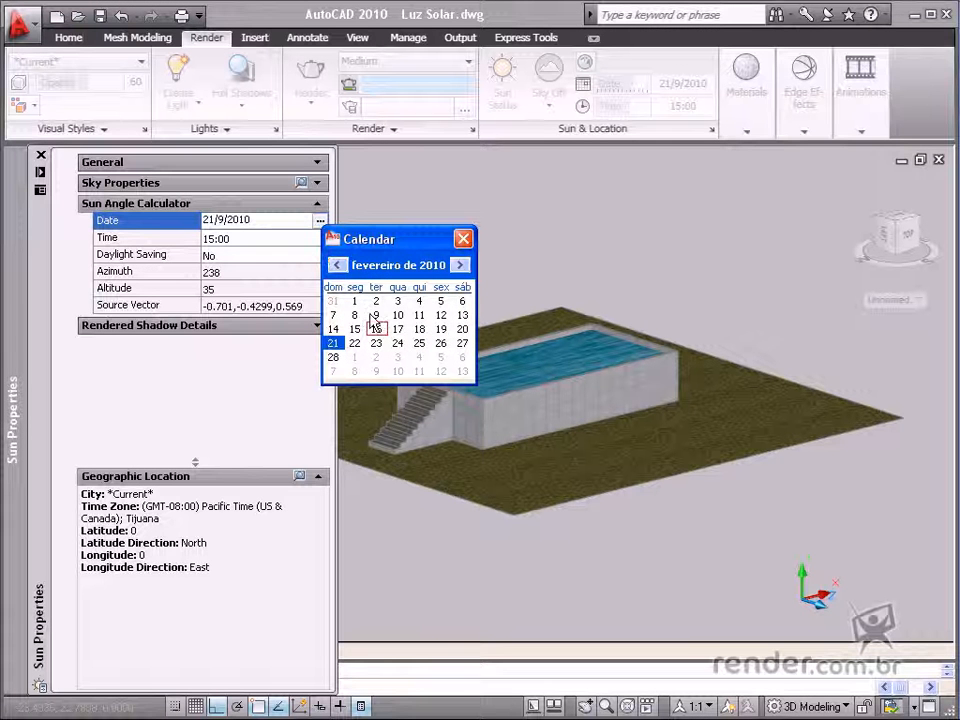
click(376, 328)
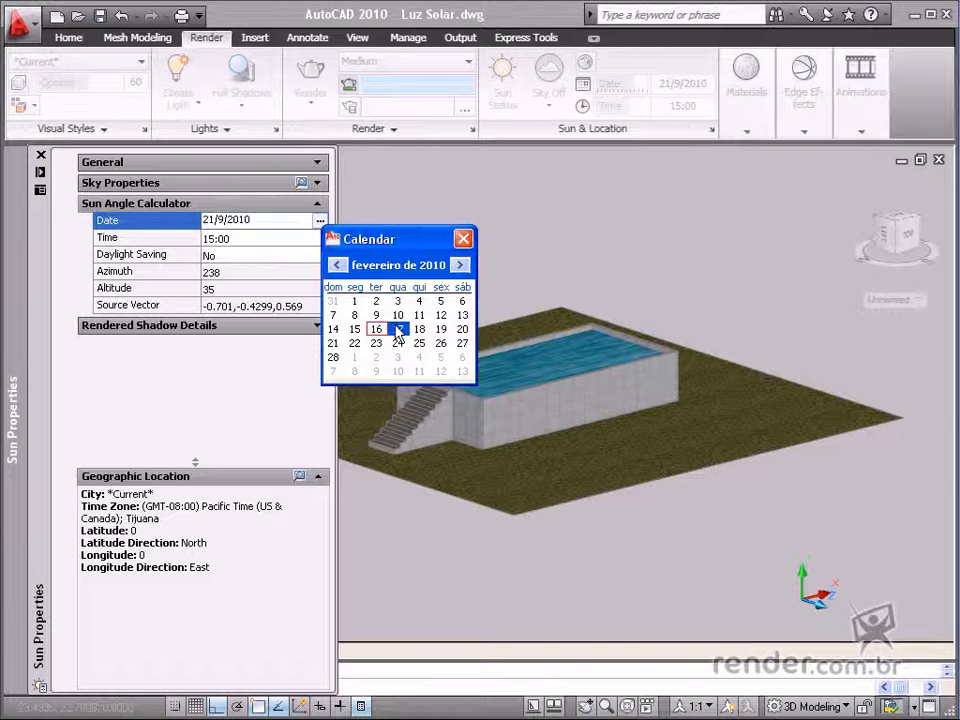
click(396, 328)
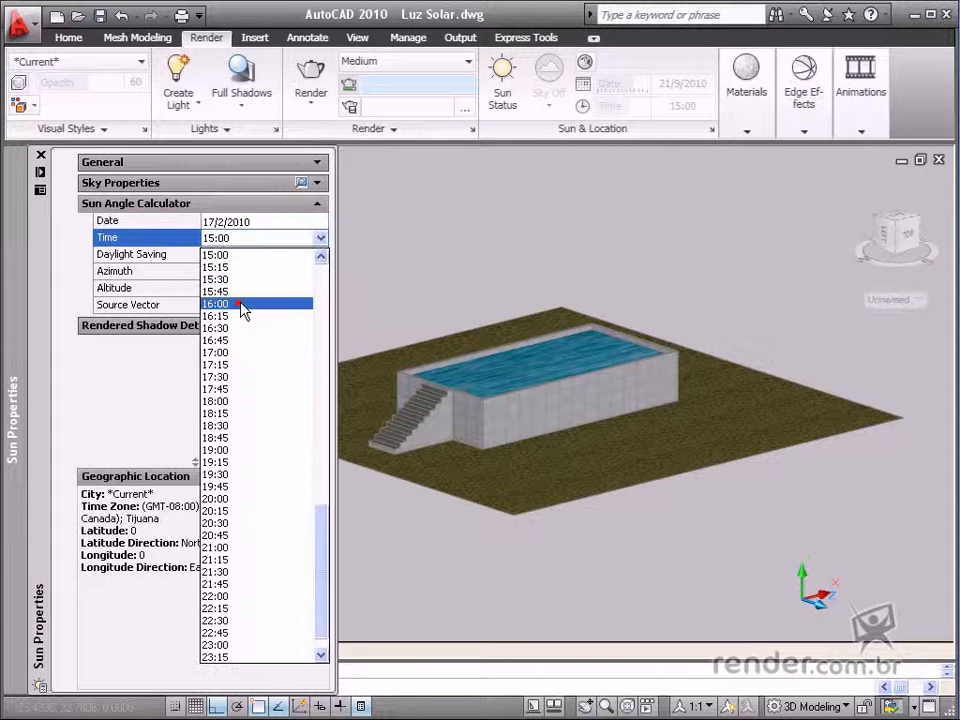
Set the sun time to 16:00 and review the rendered shadow details
click(216, 304)
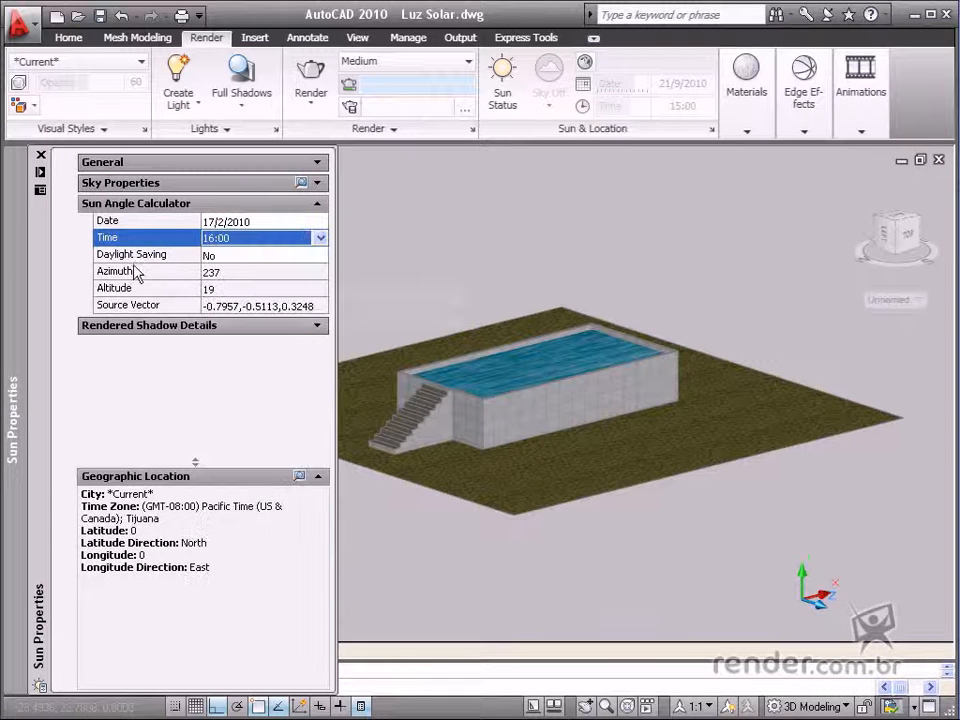
click(320, 324)
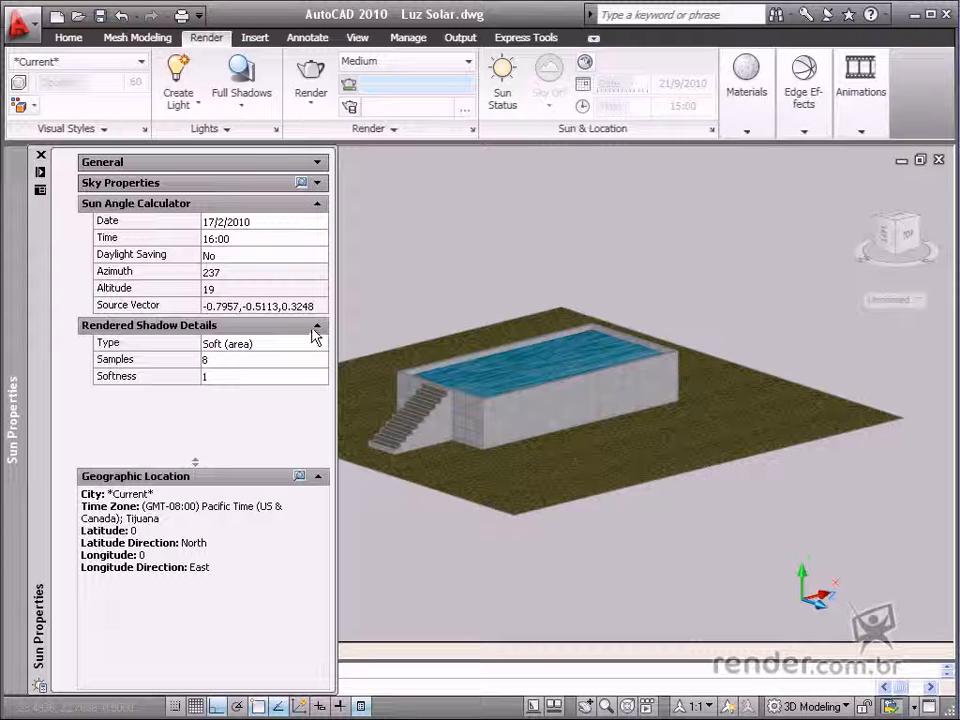
click(316, 204)
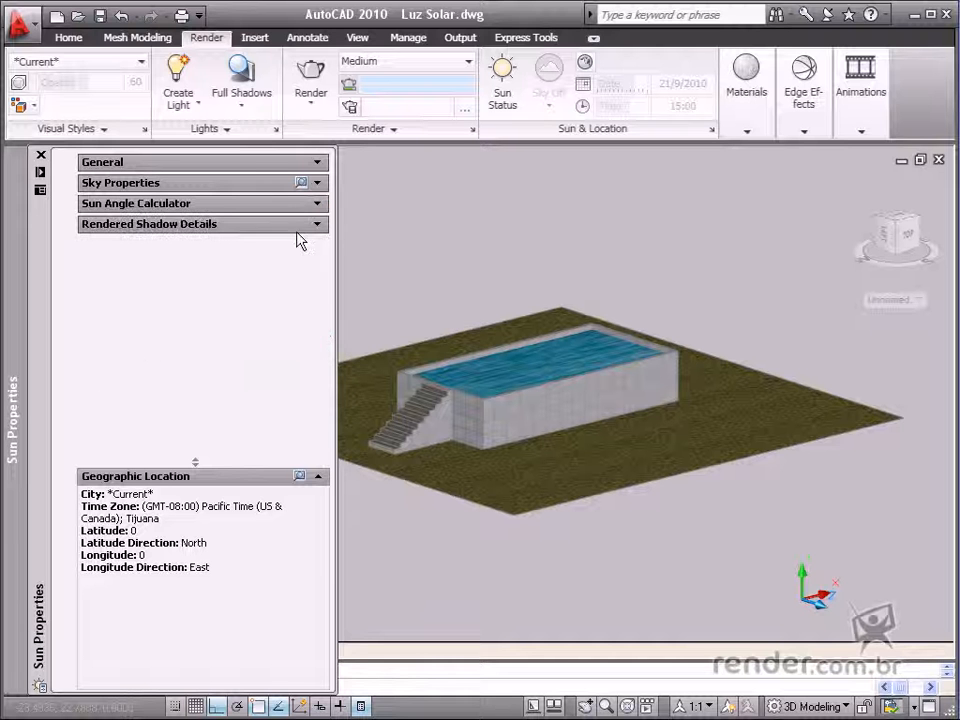
mouse_move(300, 476)
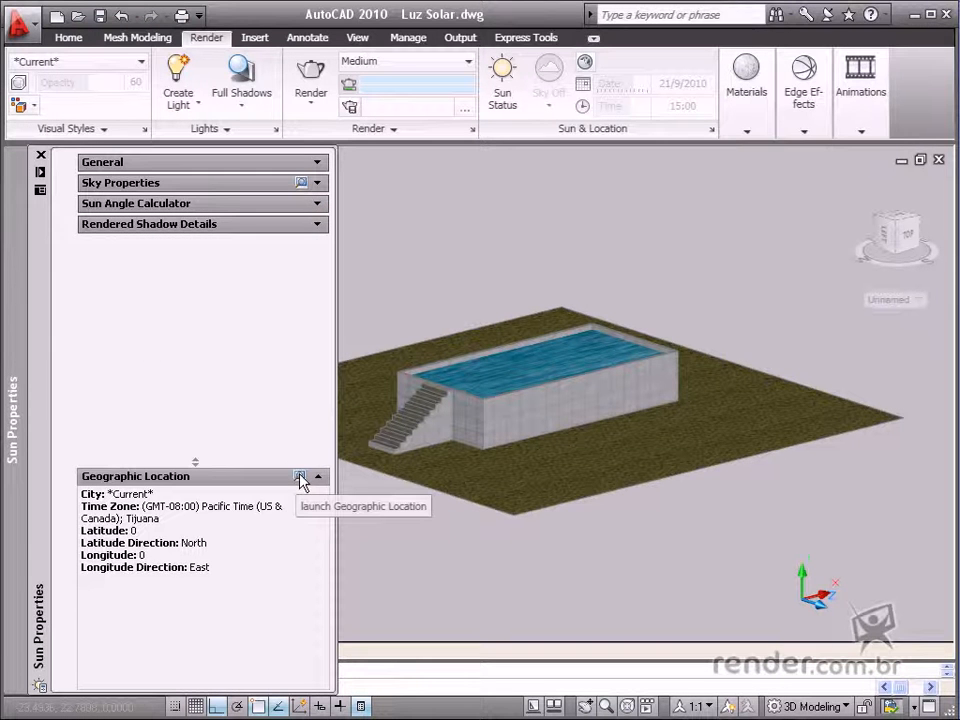
Start manual geographic location entry with the north direction angle set to 270
click(300, 476)
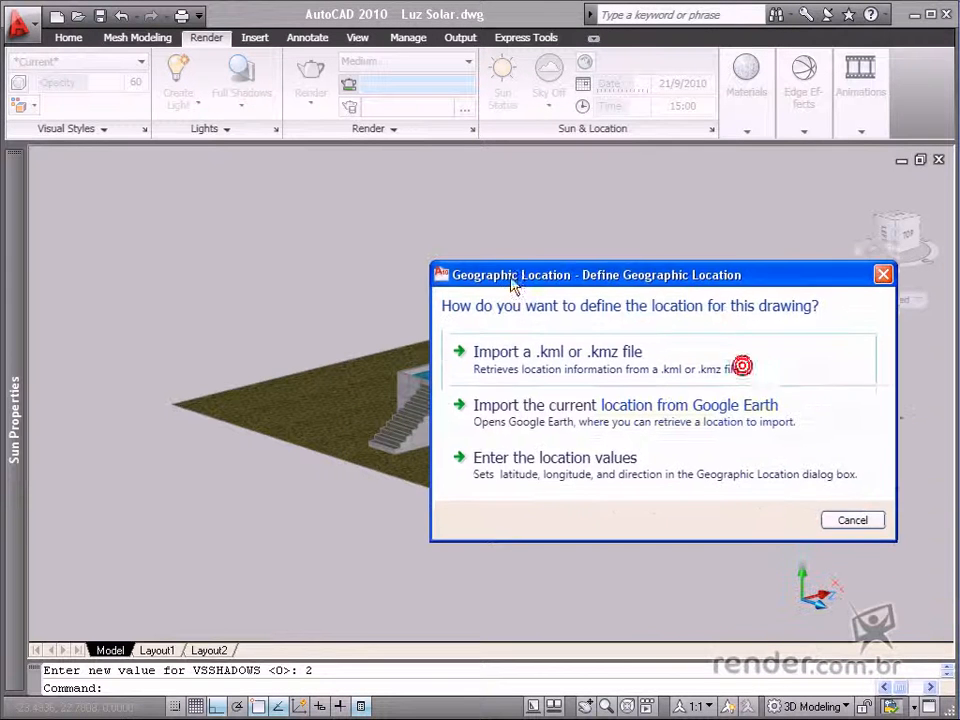
click(556, 456)
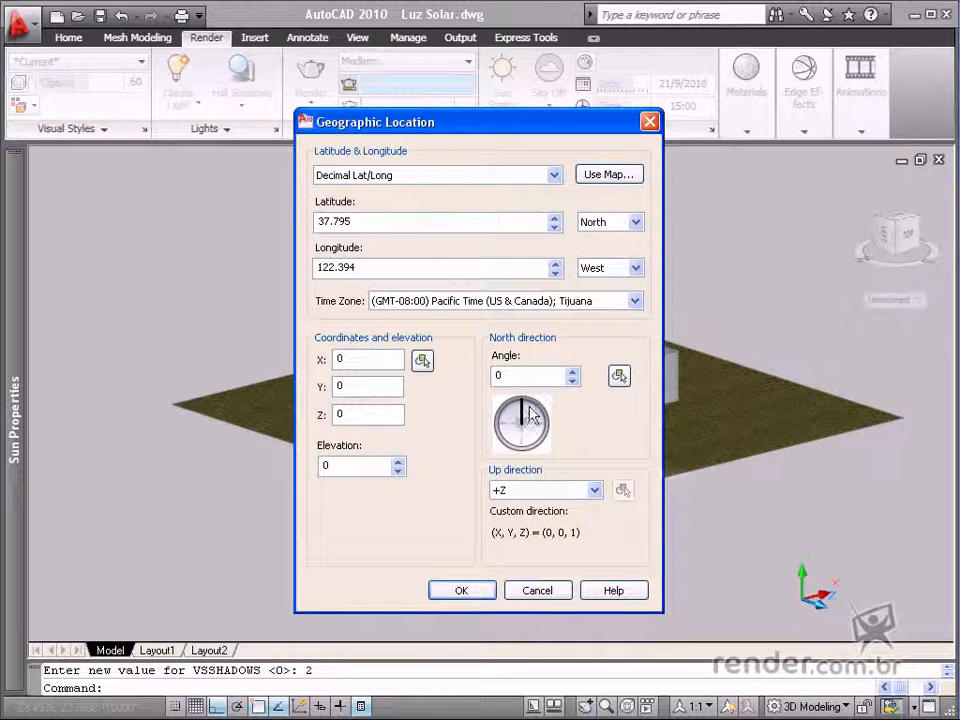
text(2)
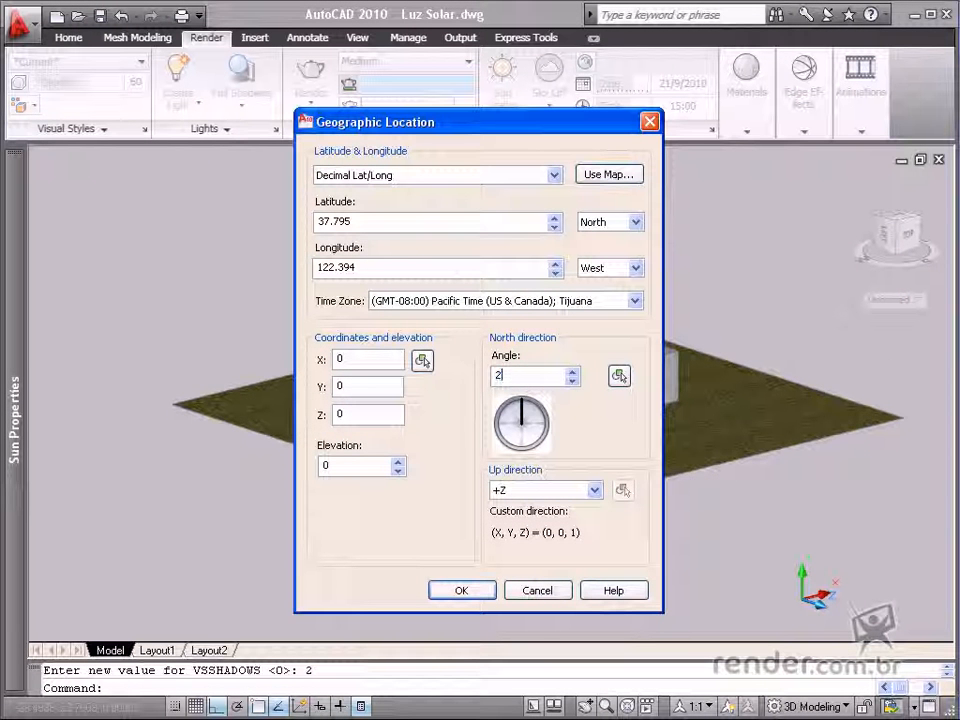
text(70)
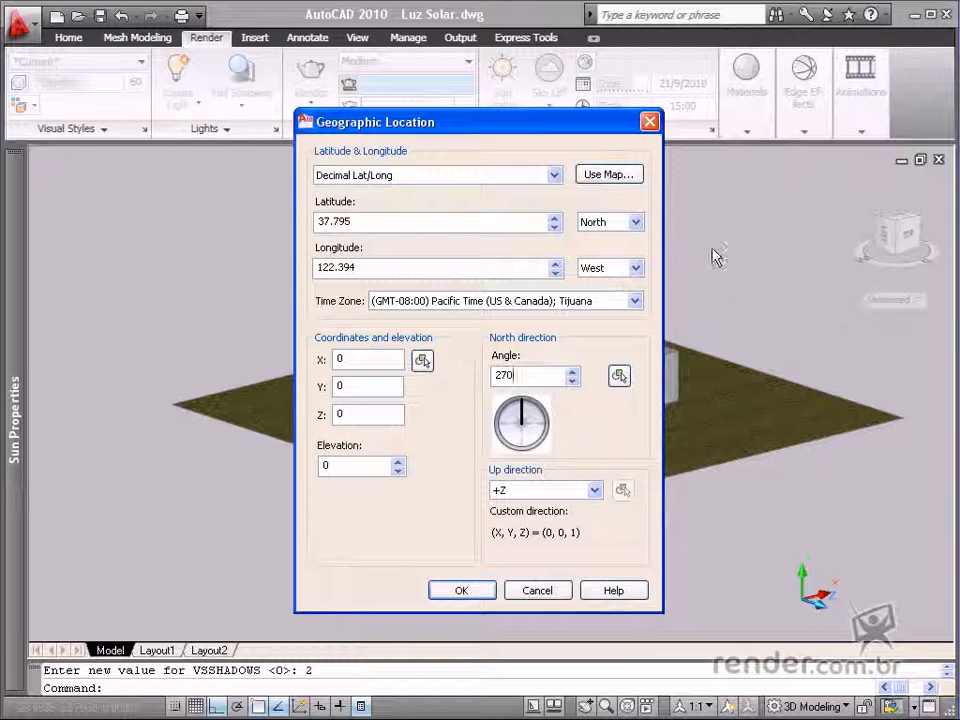
mouse_move(608, 174)
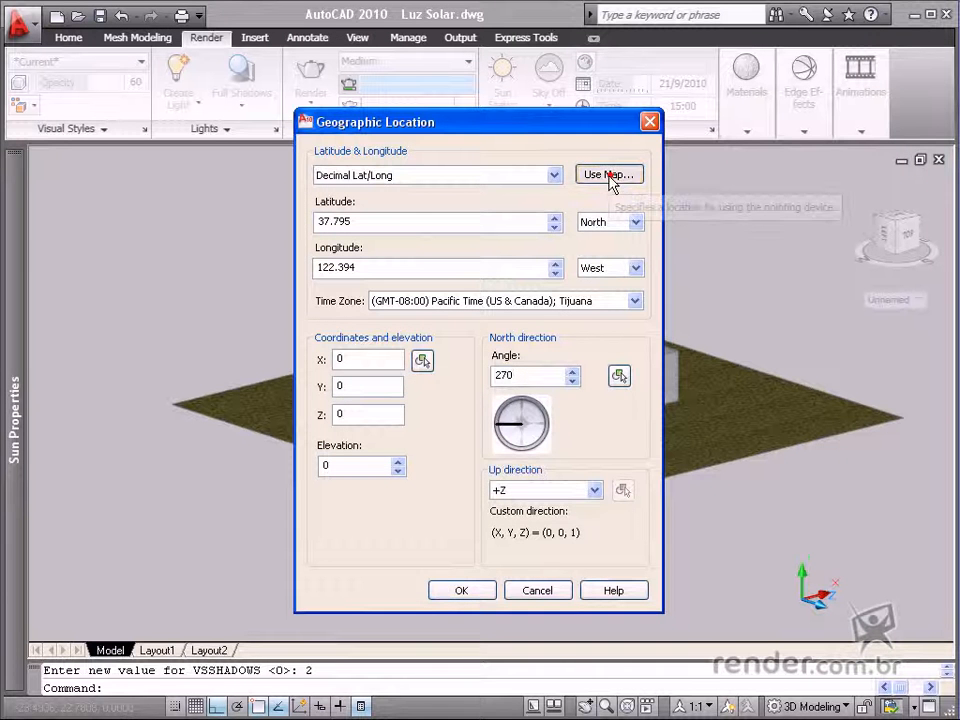
Pick São Paulo on the South America map, giving latitude 23.5333 S, longitude 46.6167 W
click(608, 174)
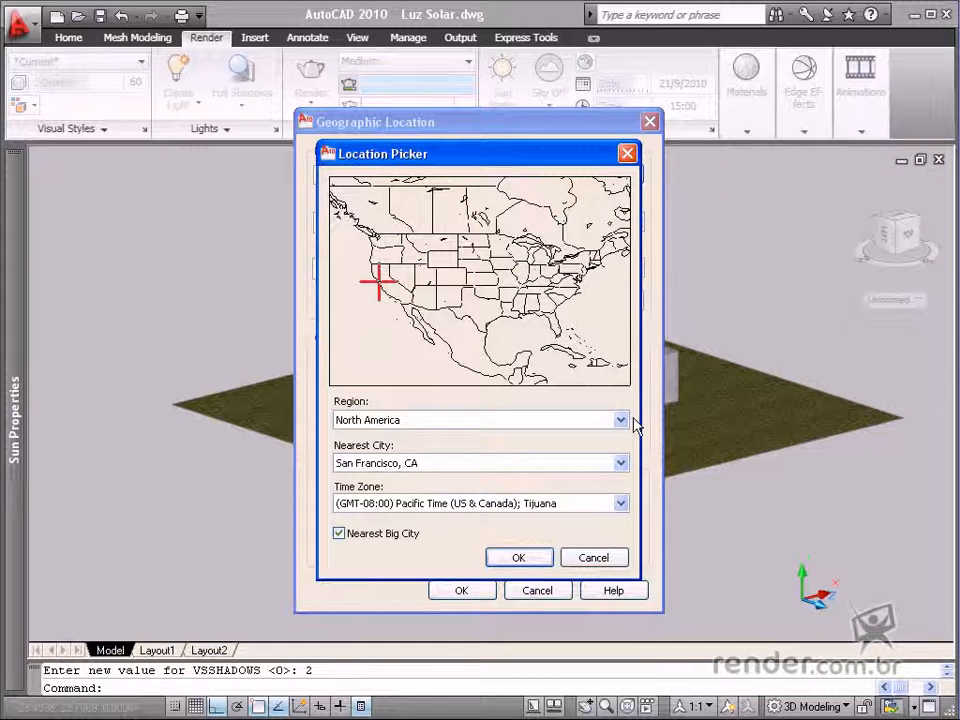
click(620, 420)
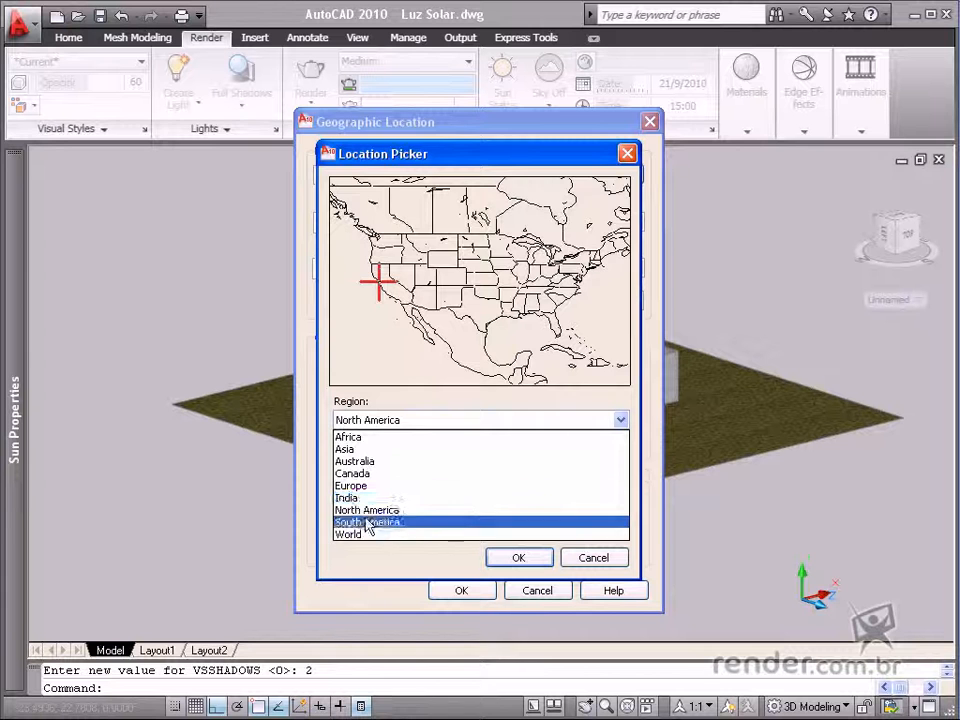
click(368, 522)
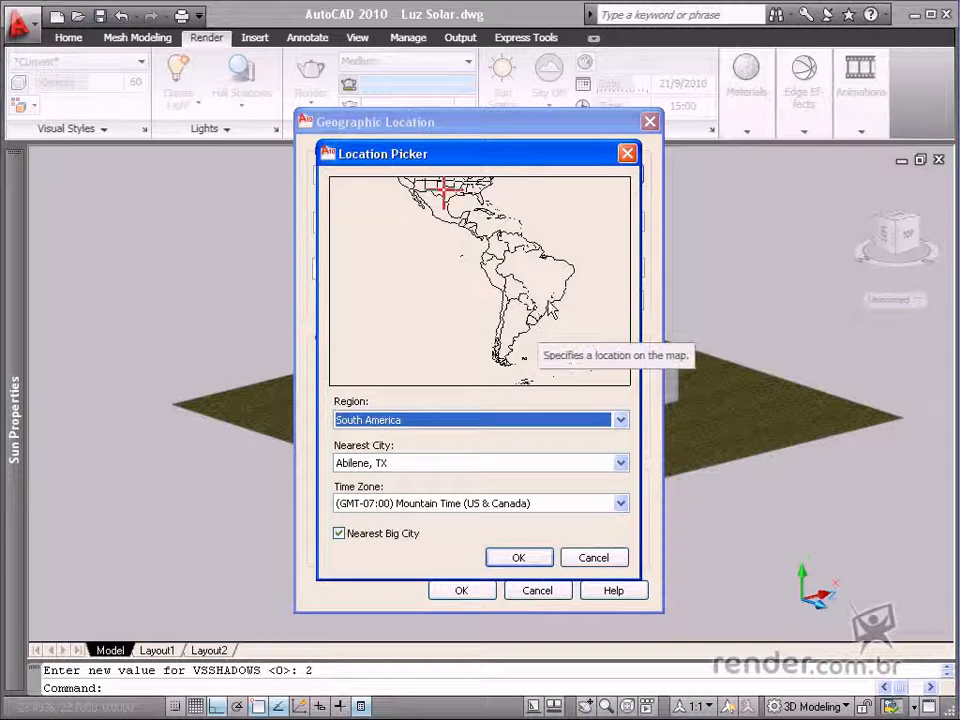
click(548, 302)
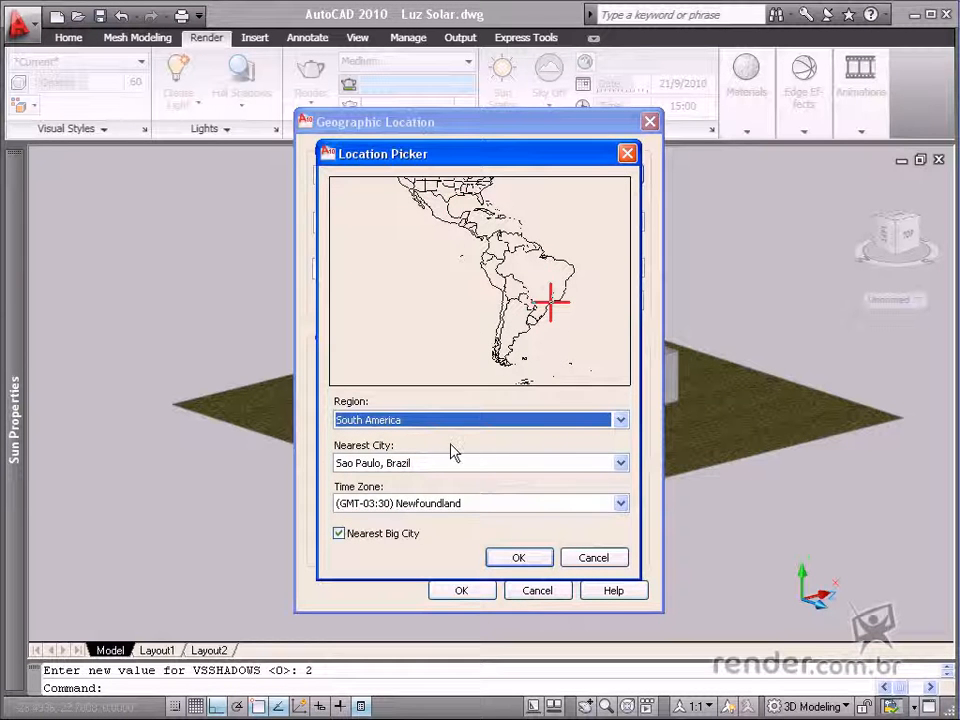
click(518, 556)
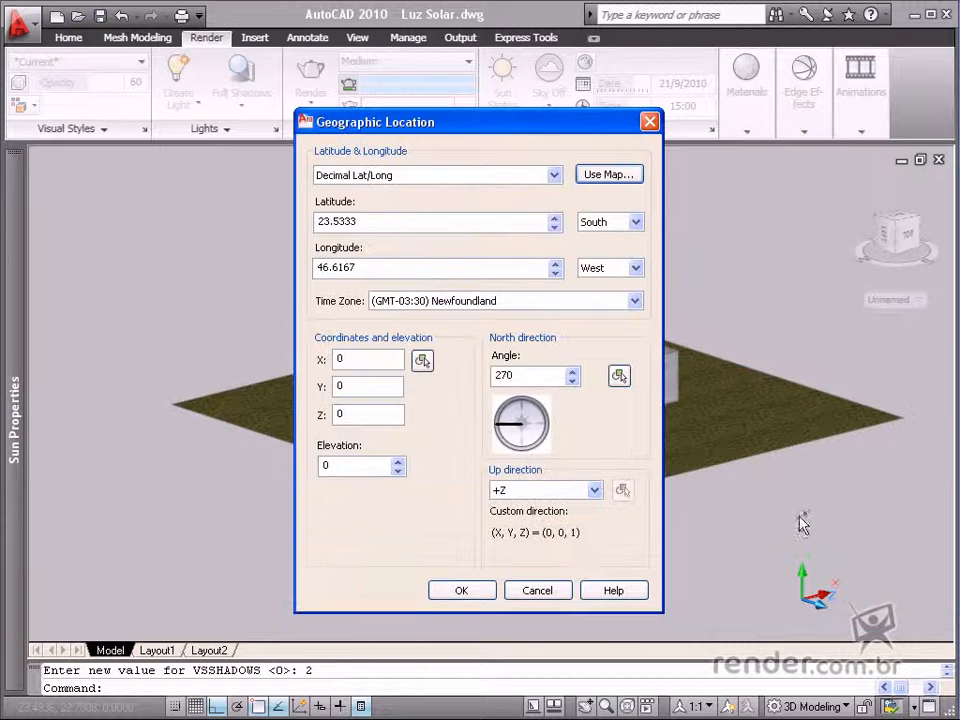
Apply the São Paulo location to the drawing and place its reference marker in the scene
click(460, 590)
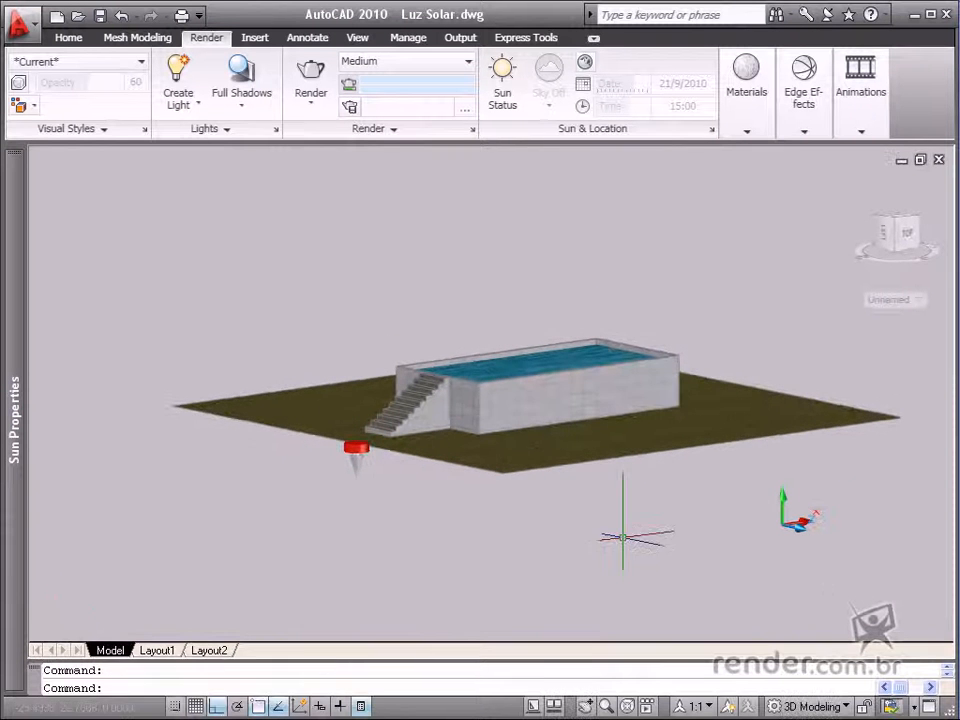
click(500, 76)
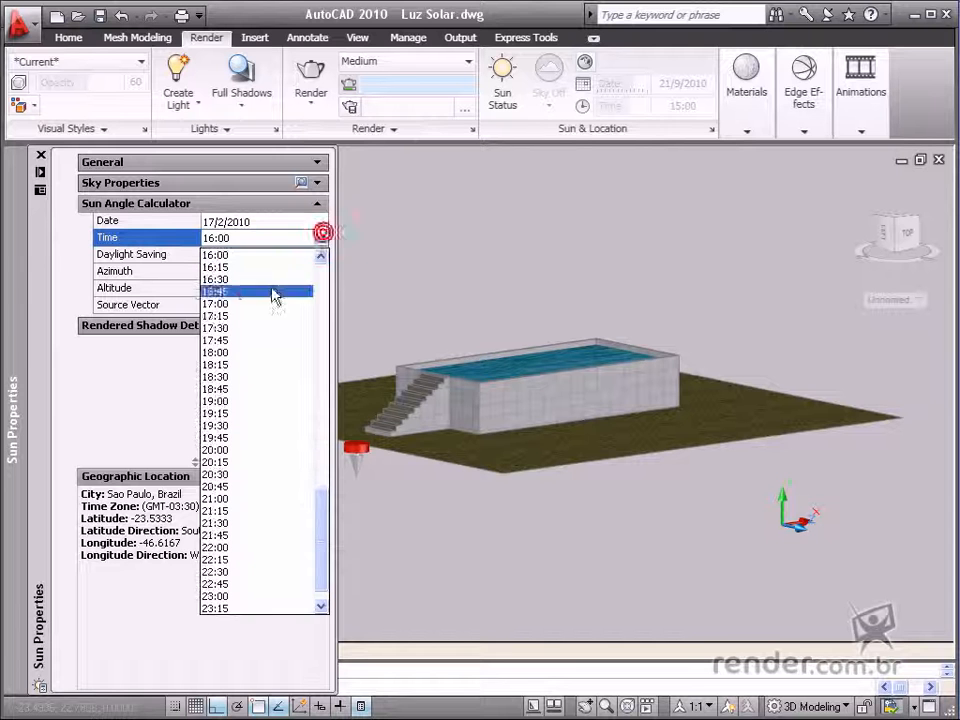
Change the sun time to 17:15, giving azimuth 265 and altitude 19
click(216, 292)
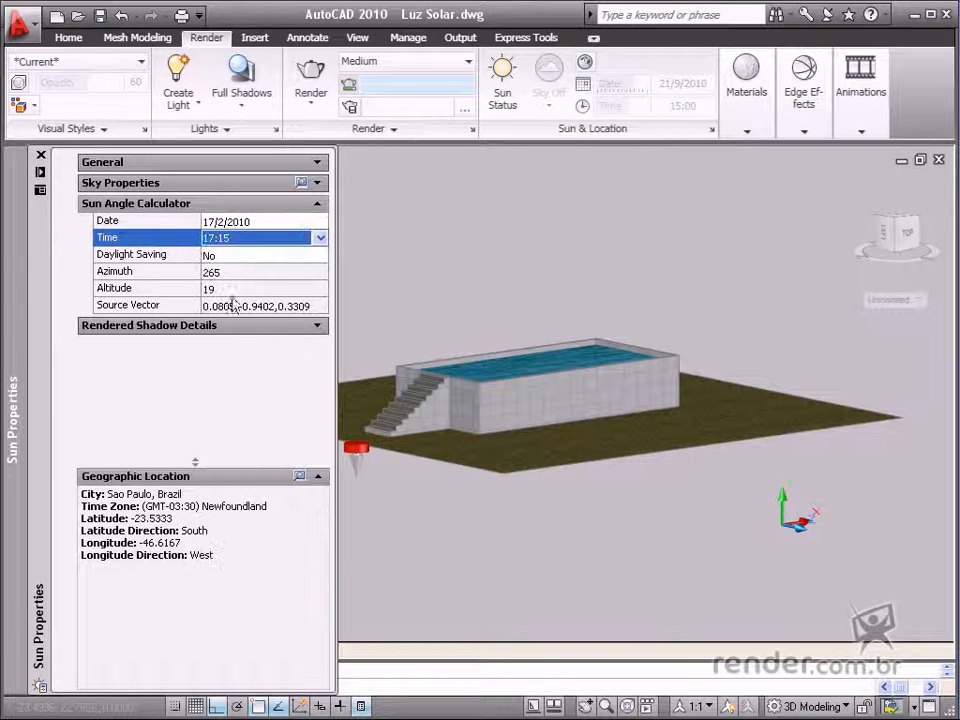
click(136, 204)
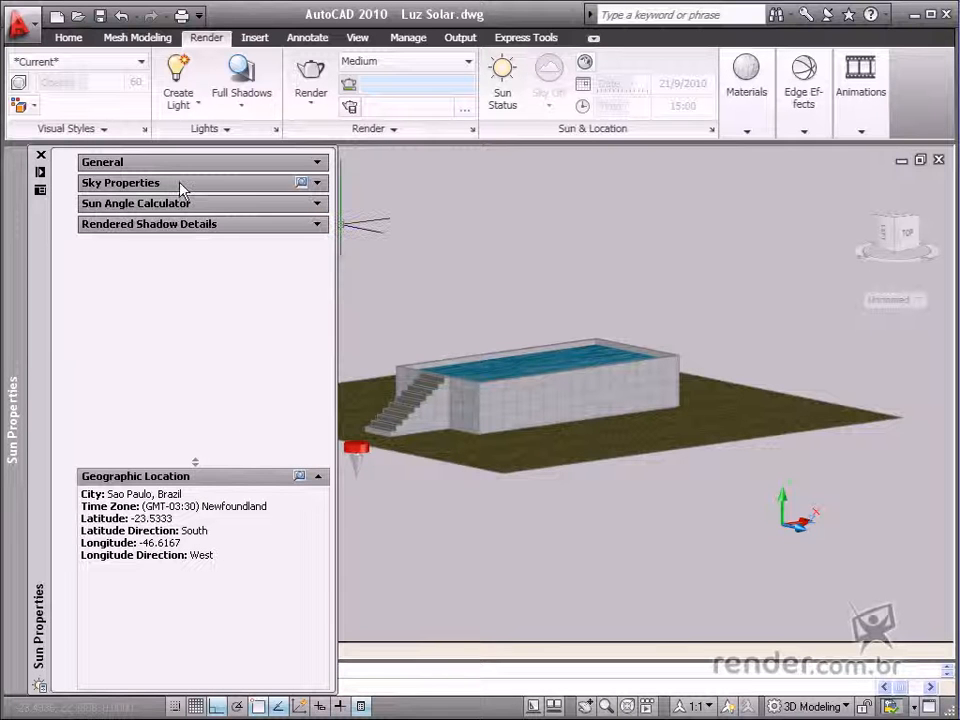